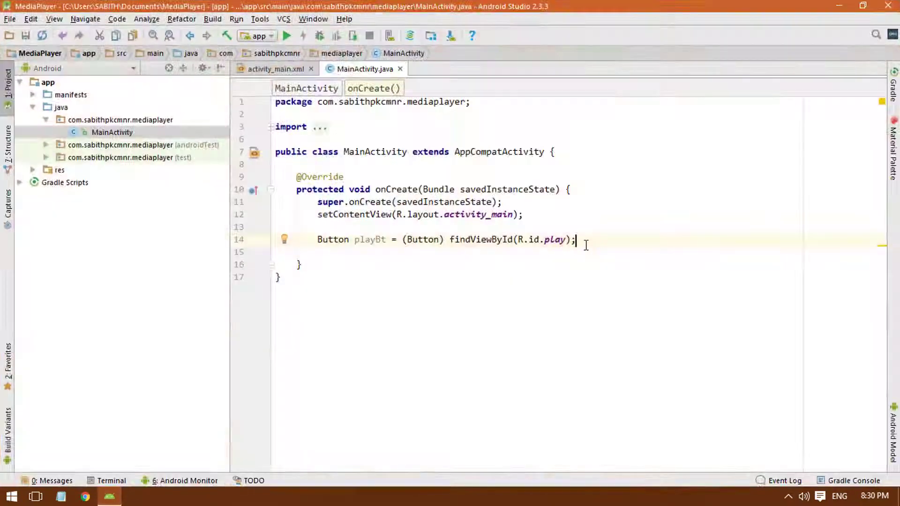
Check the Play button's definition in activity_main.xml, then return to MainActivity.java
click(274, 69)
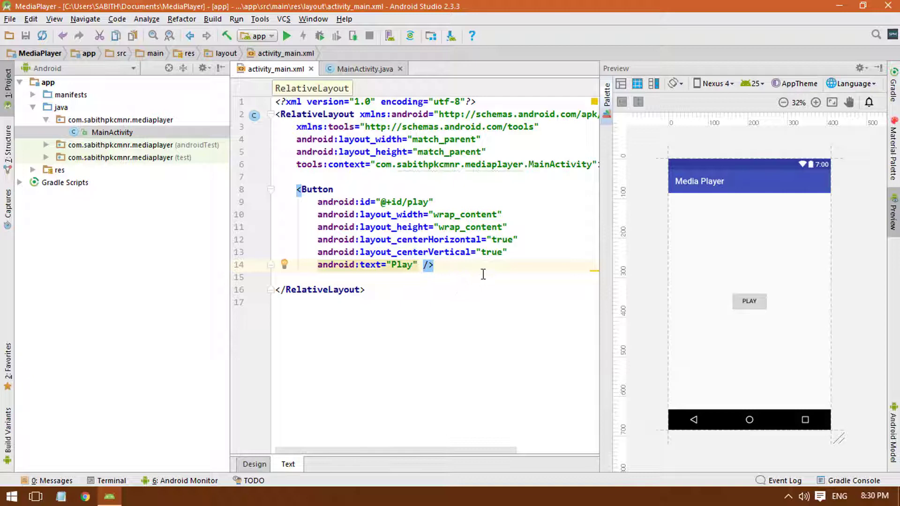
click(310, 189)
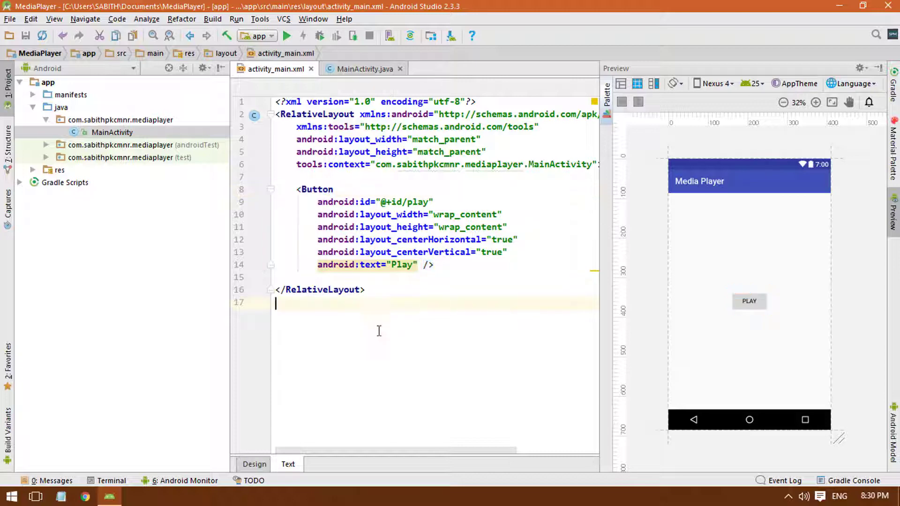
click(363, 69)
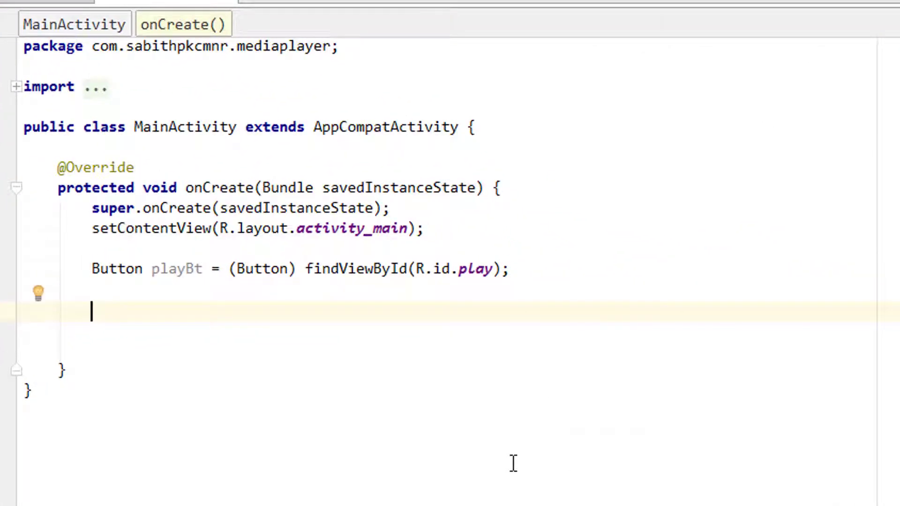
Type 'MediaPlayer mediaPlayer = MediaPlayer.create(MainActivity.this, ' using autocomplete
text(Mc)
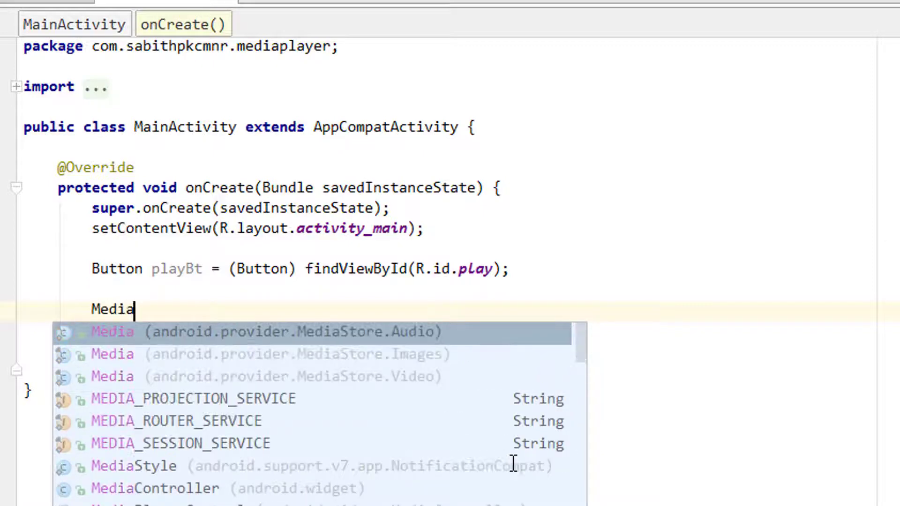
text(Player)
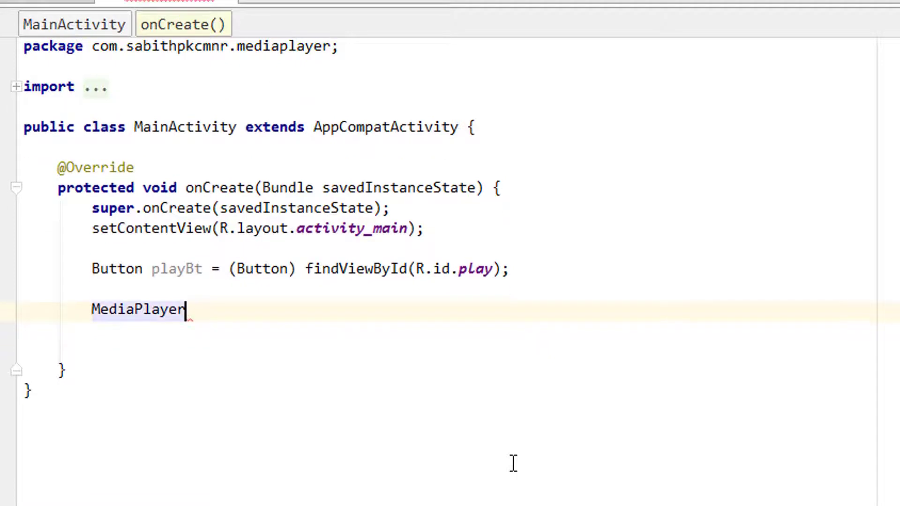
text(mediaPlayer)
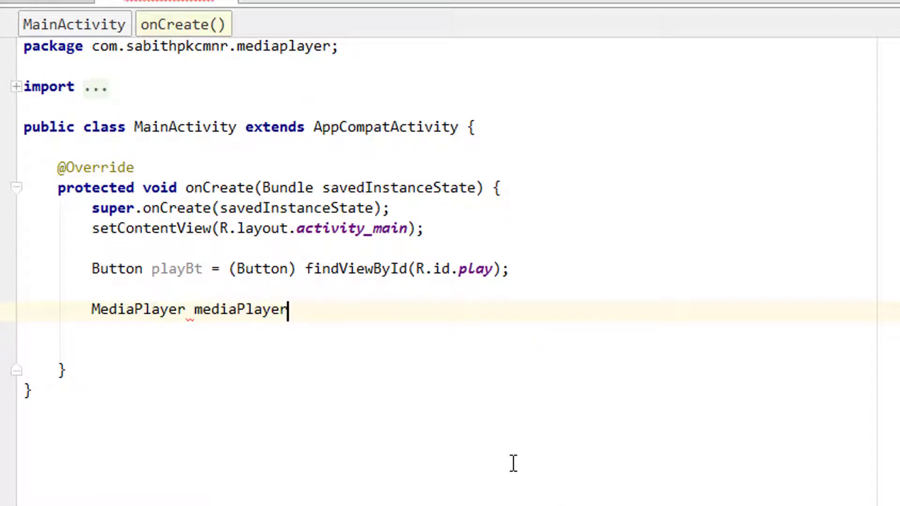
text(= <)
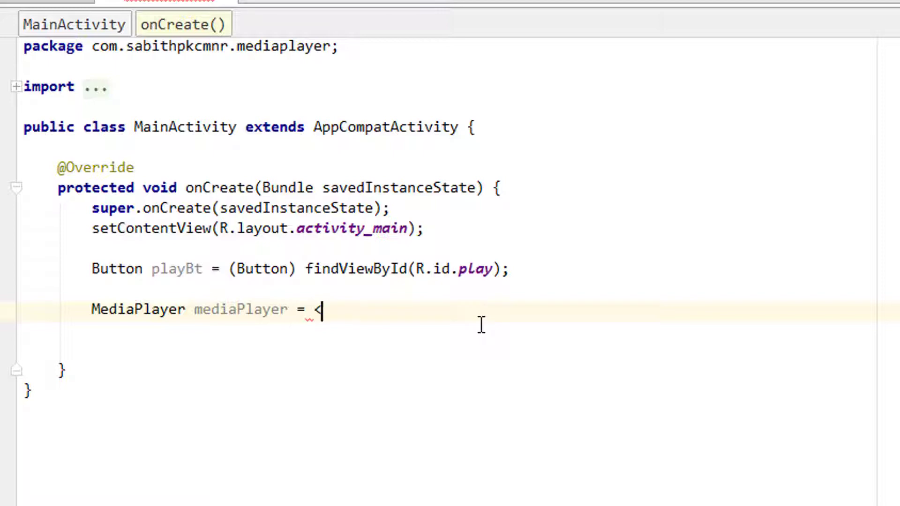
text(M)
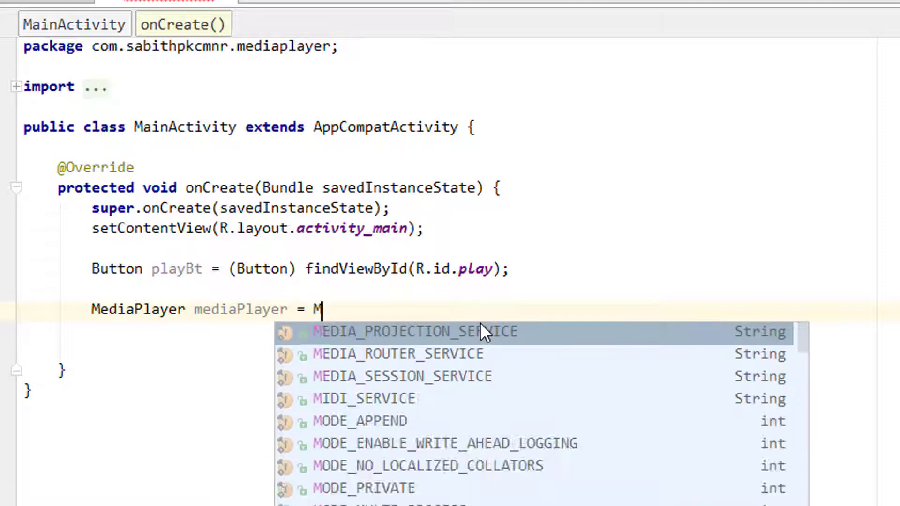
text(ediaPlayer.crea)
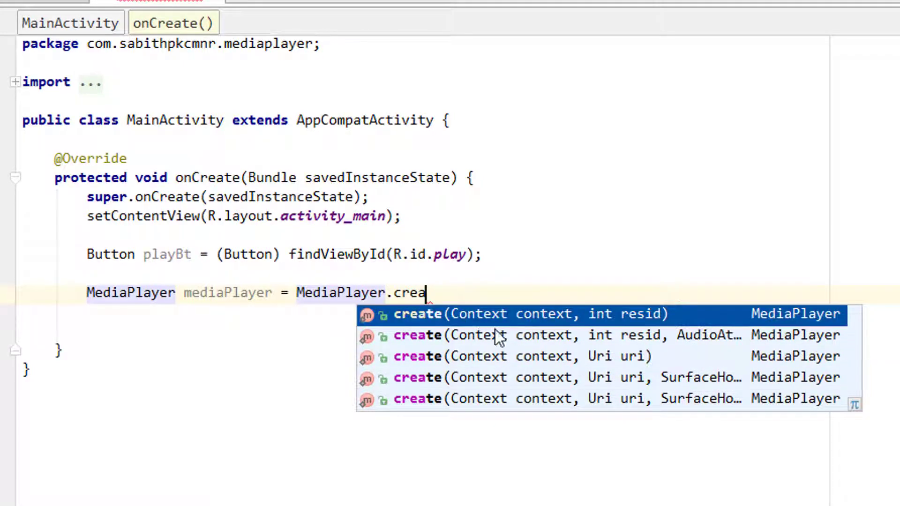
mouse_move(640, 322)
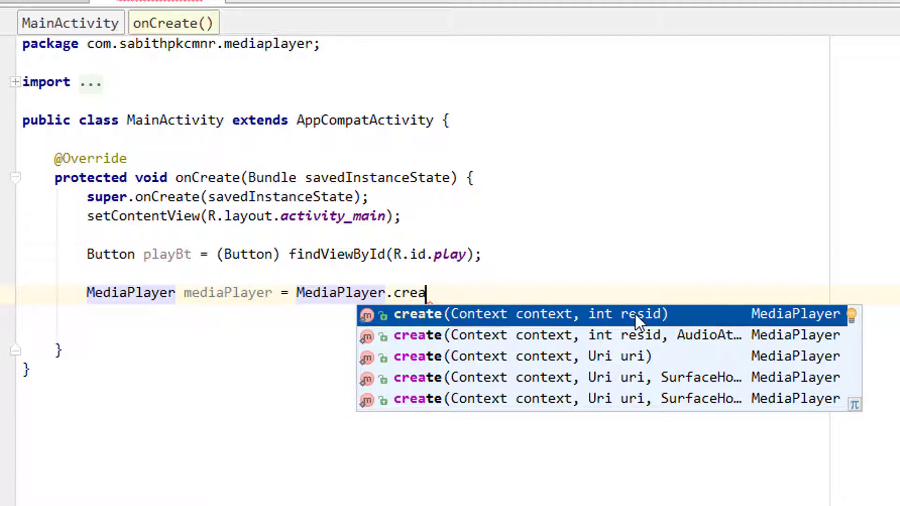
mouse_move(642, 324)
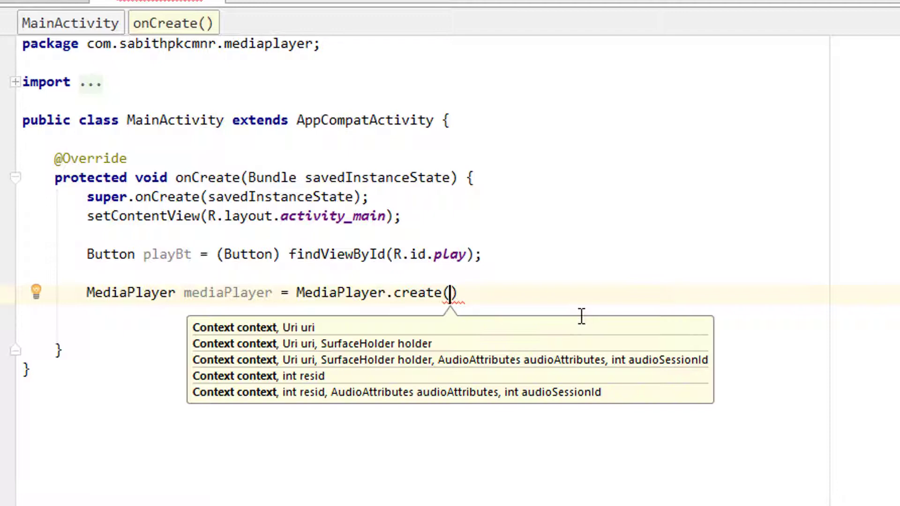
text(th)
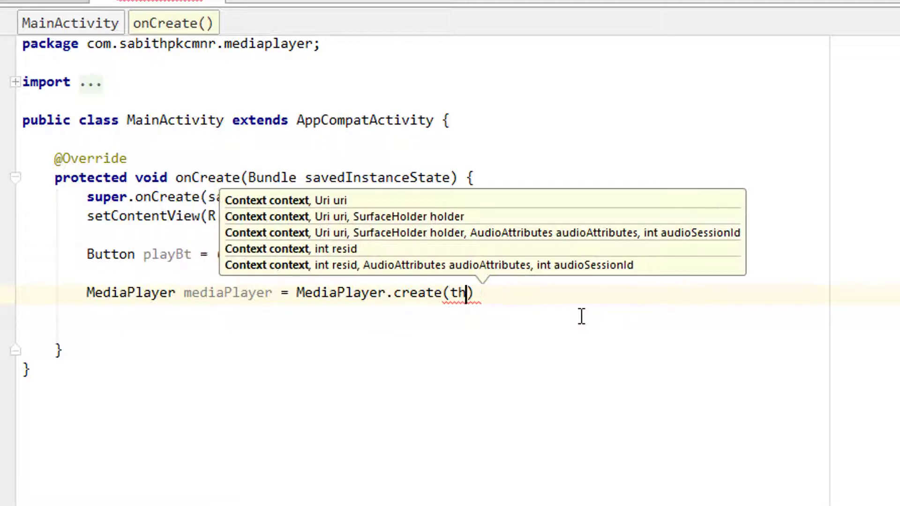
text(M)
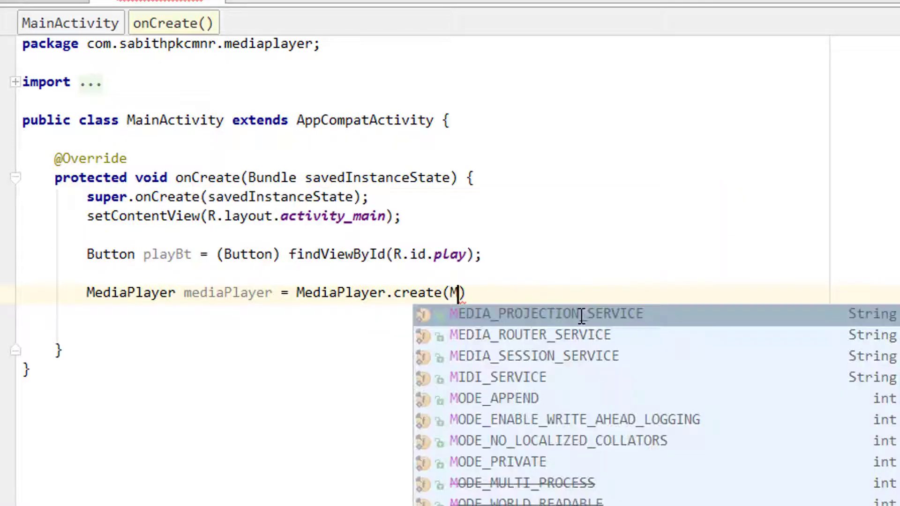
text(MainActivity.this)
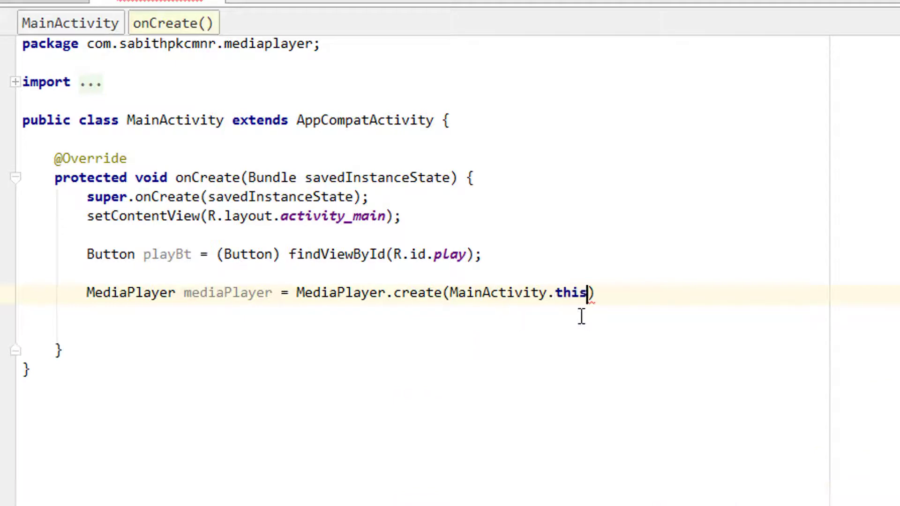
text(,)
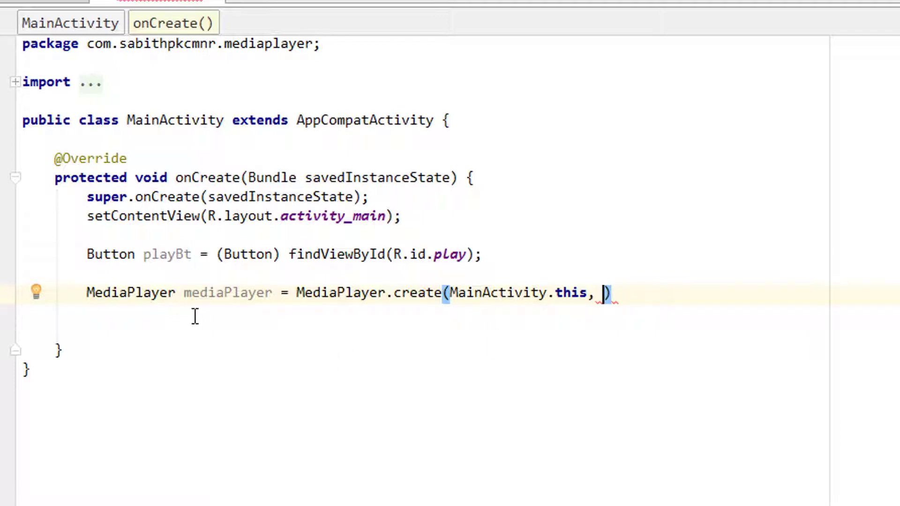
mouse_move(181, 339)
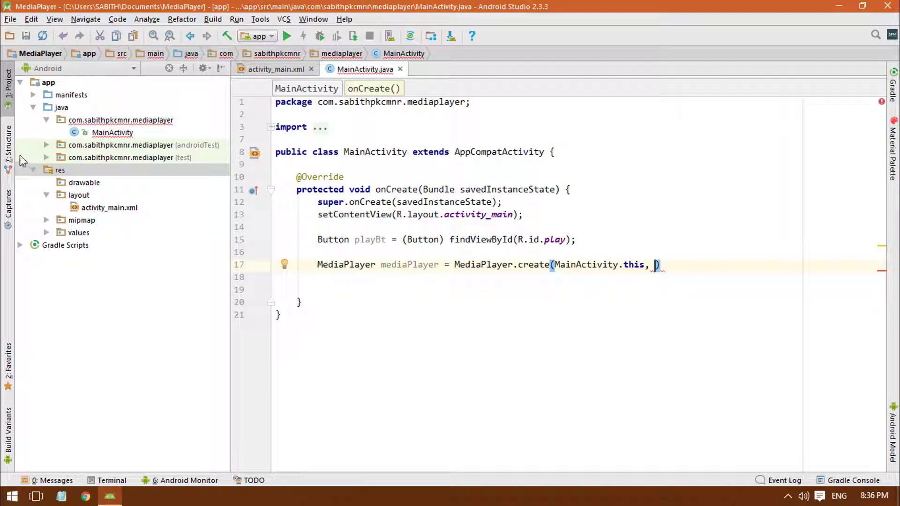
Create a raw folder under res and copy smaple_music.mp3 into it
right_click(60, 169)
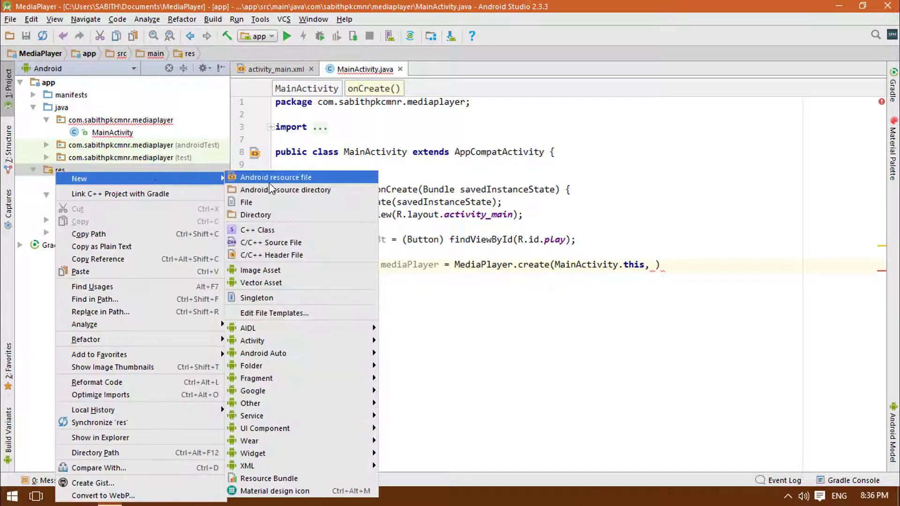
mouse_move(255, 214)
text(raw)
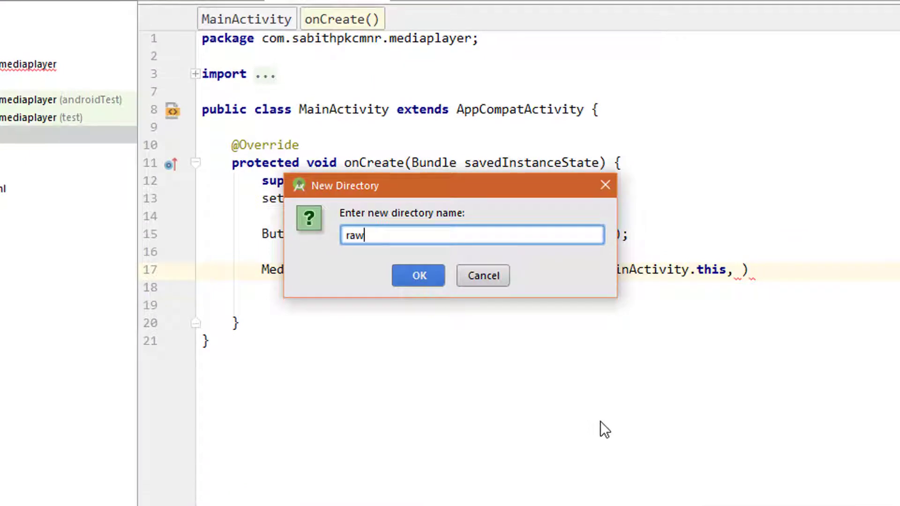
click(418, 276)
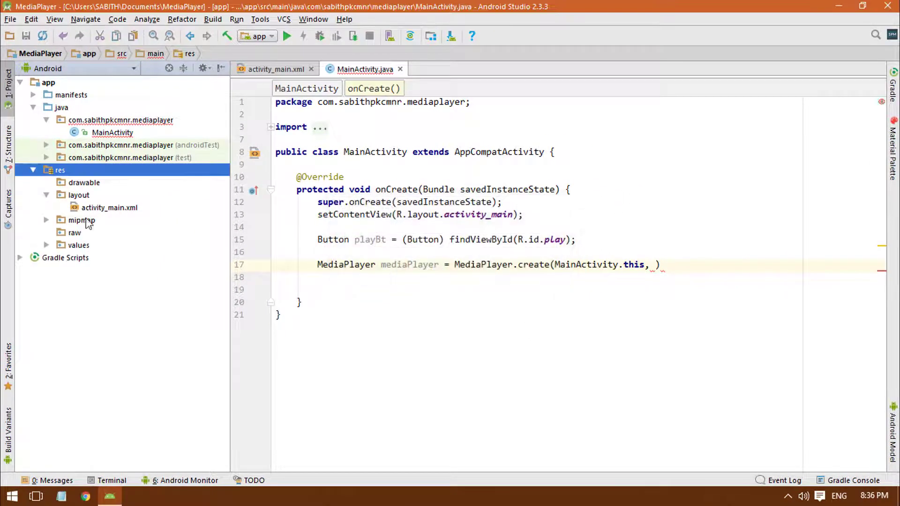
click(74, 233)
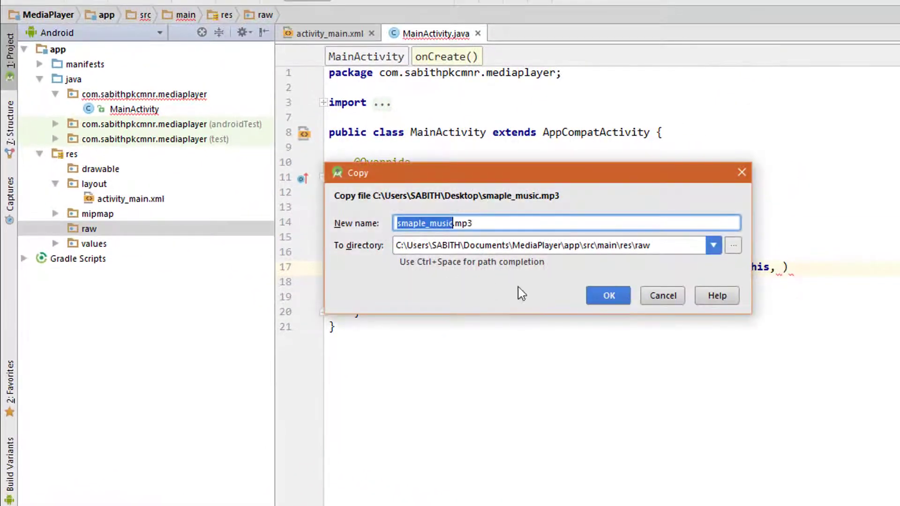
click(607, 296)
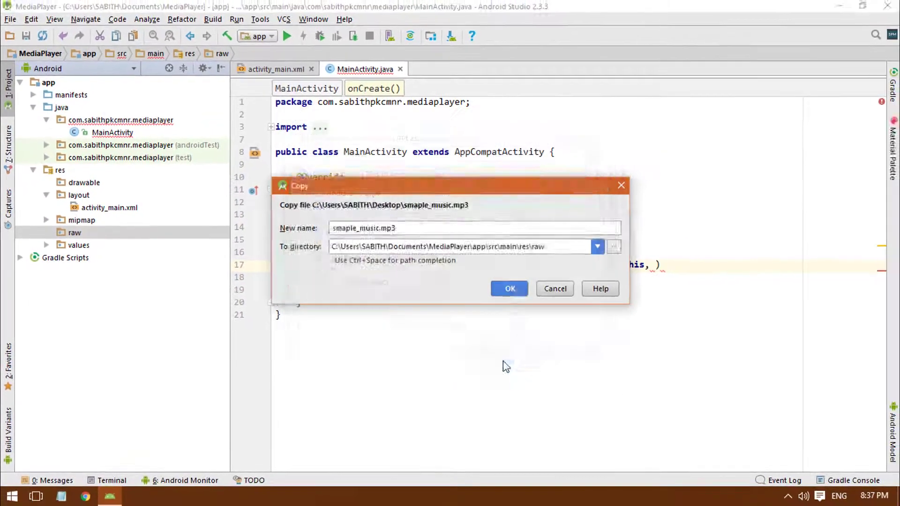
click(509, 288)
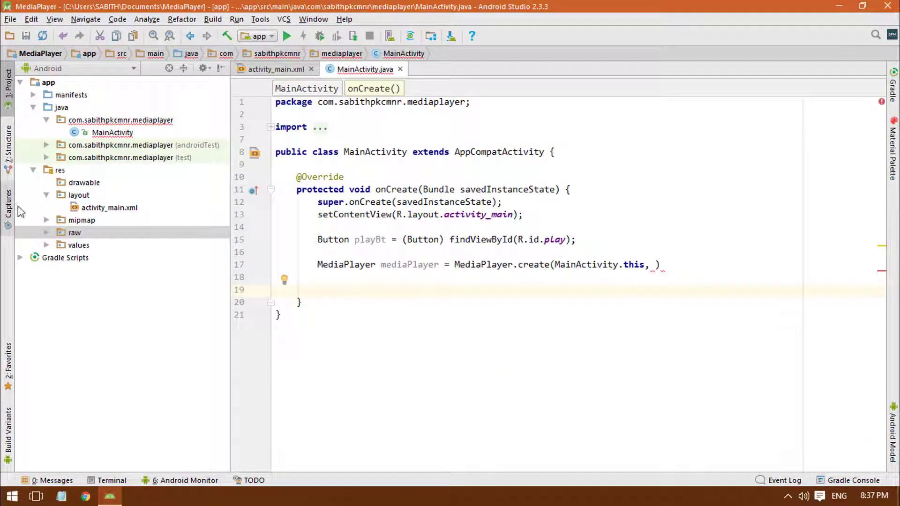
Pass R.raw.smaple_music as the second MediaPlayer.create argument, then start a new line
click(74, 233)
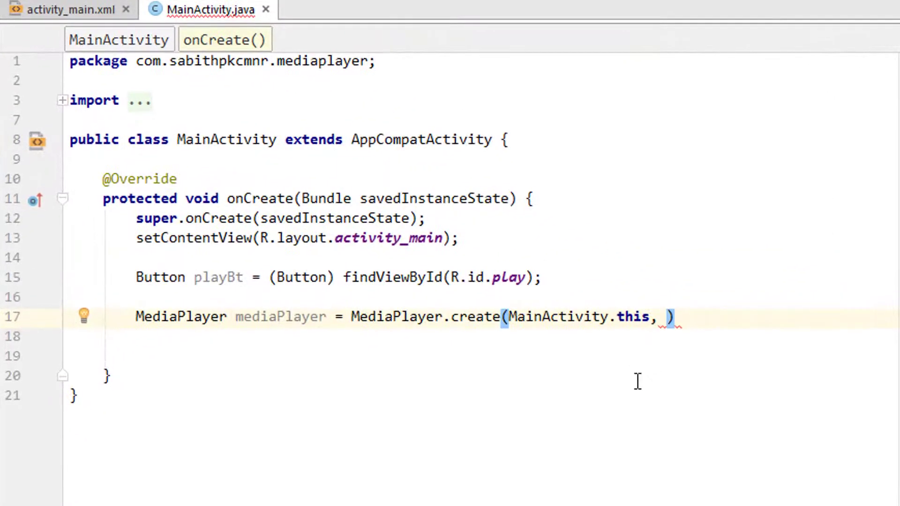
text(R.a)
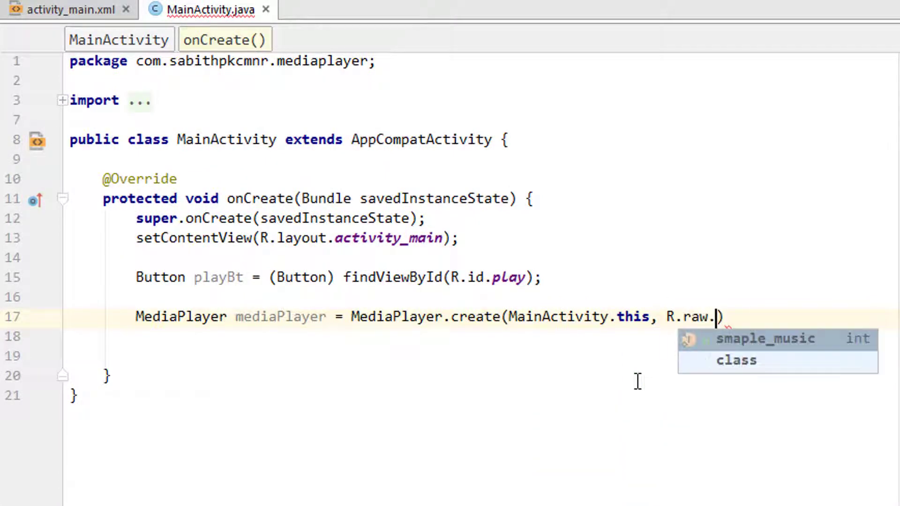
click(765, 338)
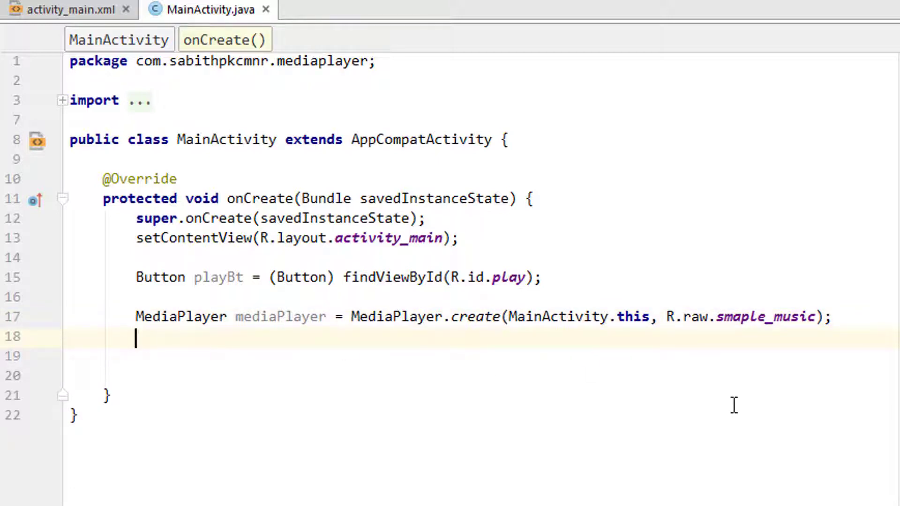
text(Butt)
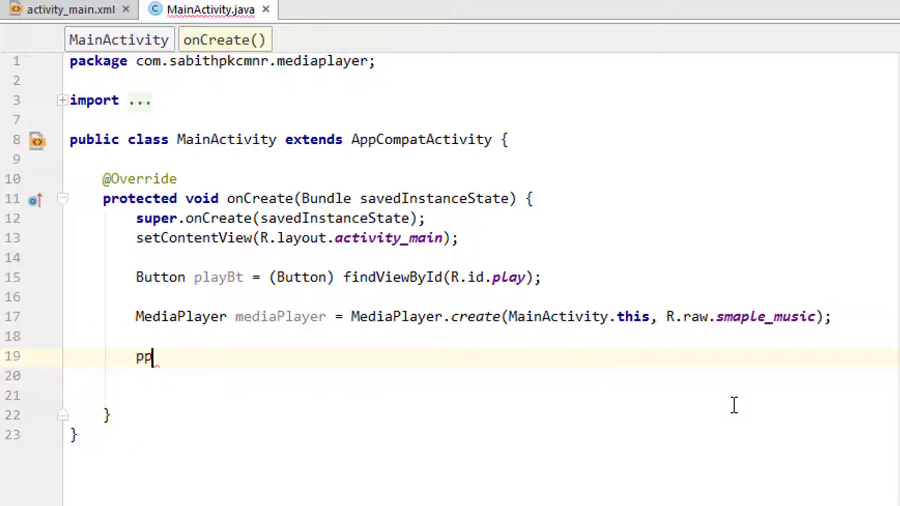
Add a playBt click listener calling mediaPlayer.start(), with mediaPlayer made final
text(playBt.setOnClickListener(new View.OnClickListener() {)
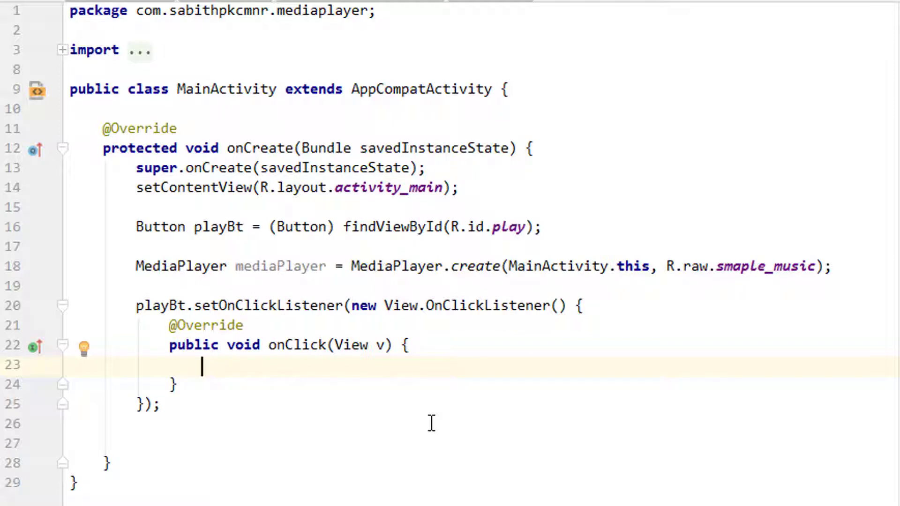
text(mediaPlayer.)
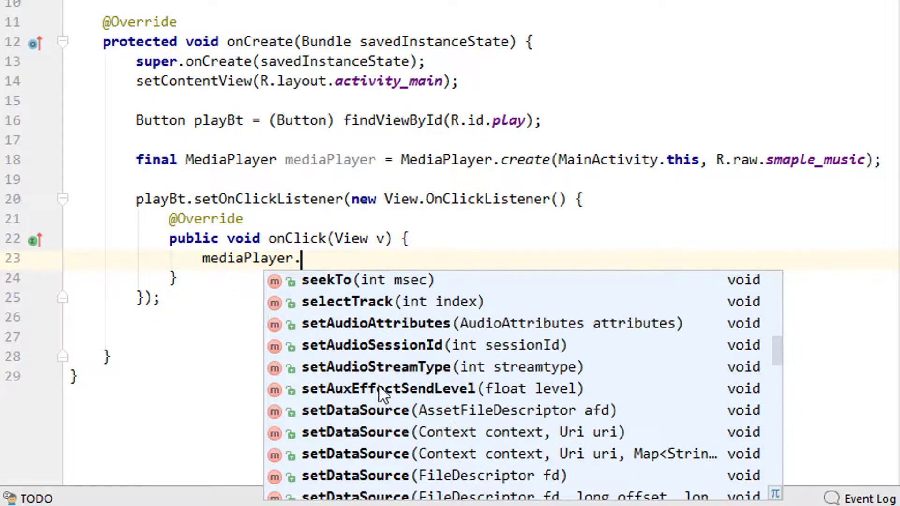
scroll(down, 3)
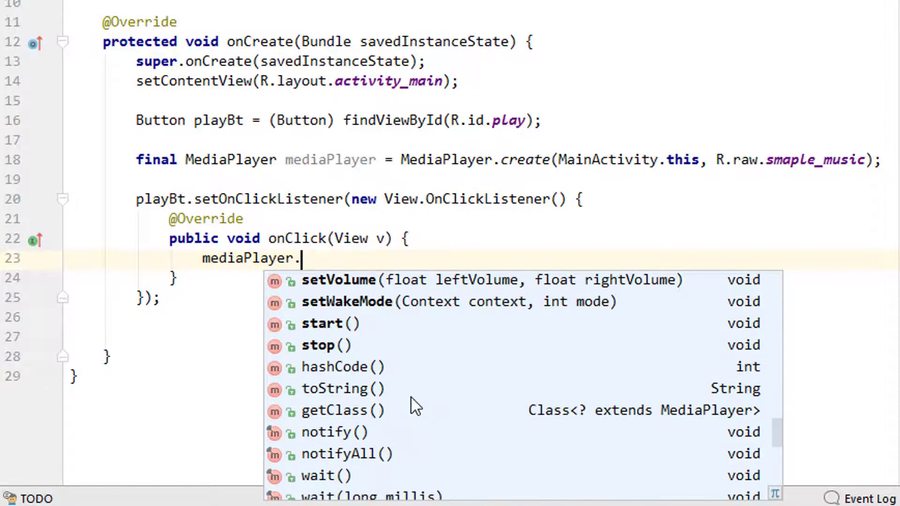
mouse_move(379, 373)
text(start();)
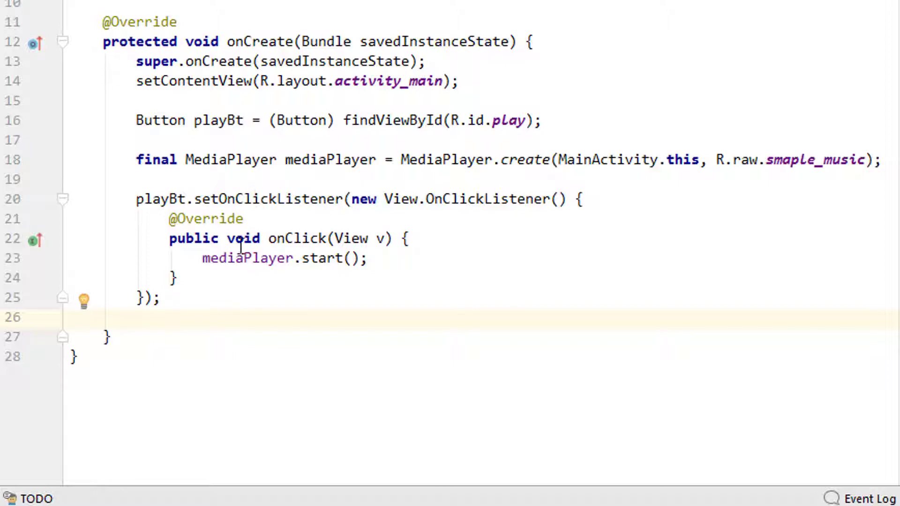
mouse_move(394, 264)
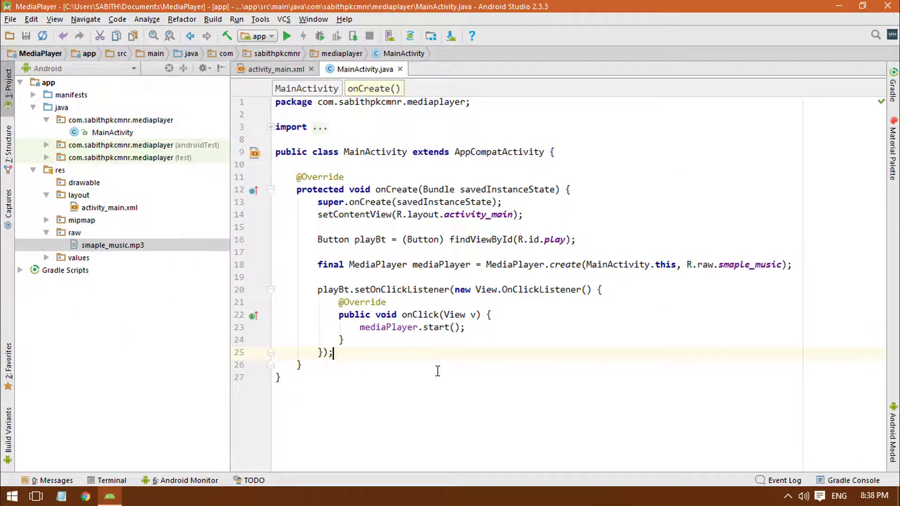
click(287, 36)
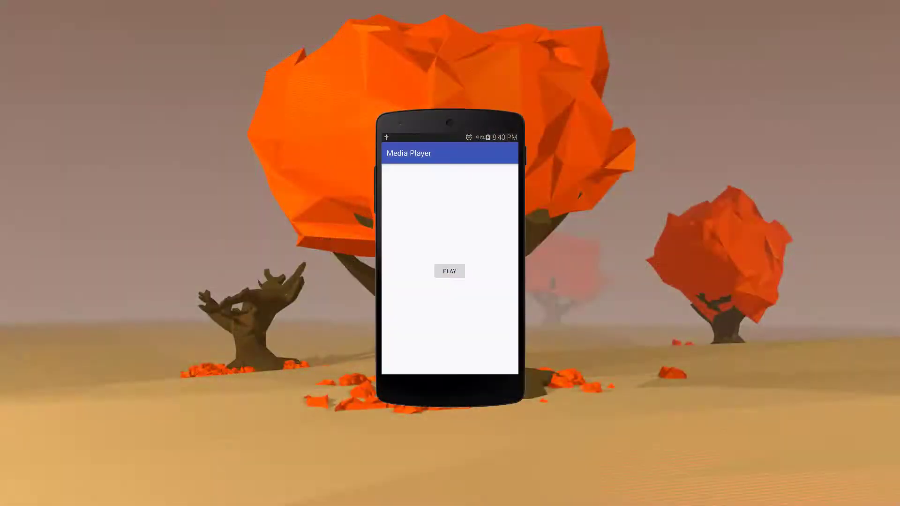